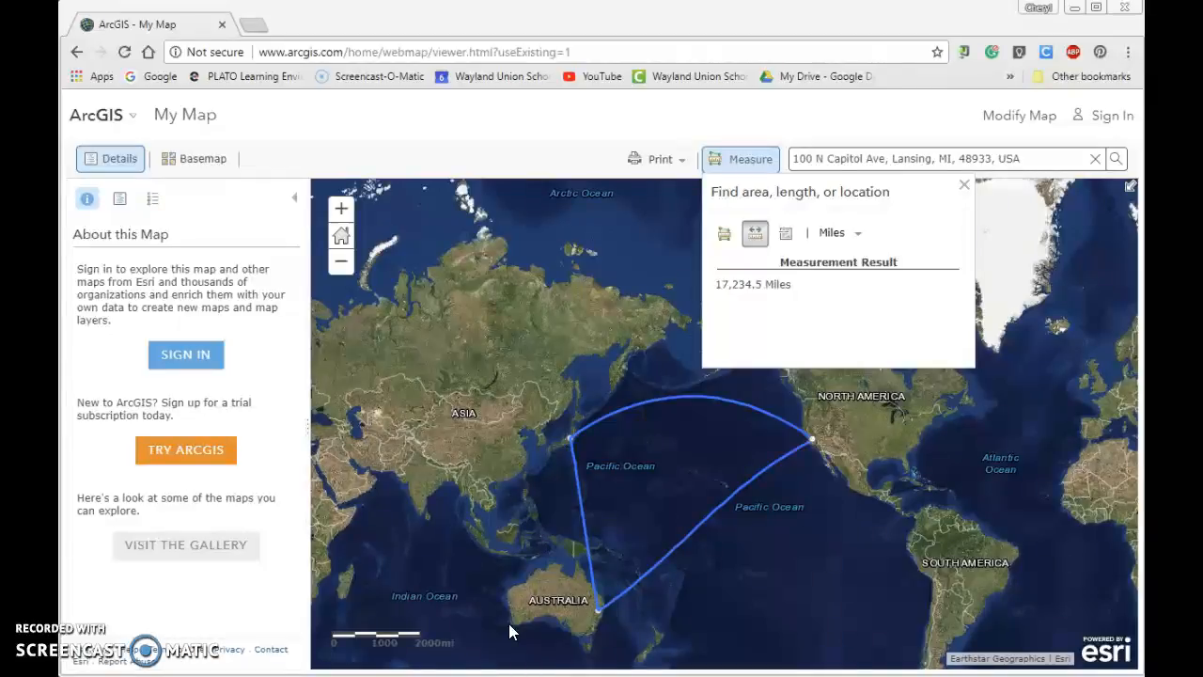
{"action": "mouse_move", "coordinate": [554, 581]}
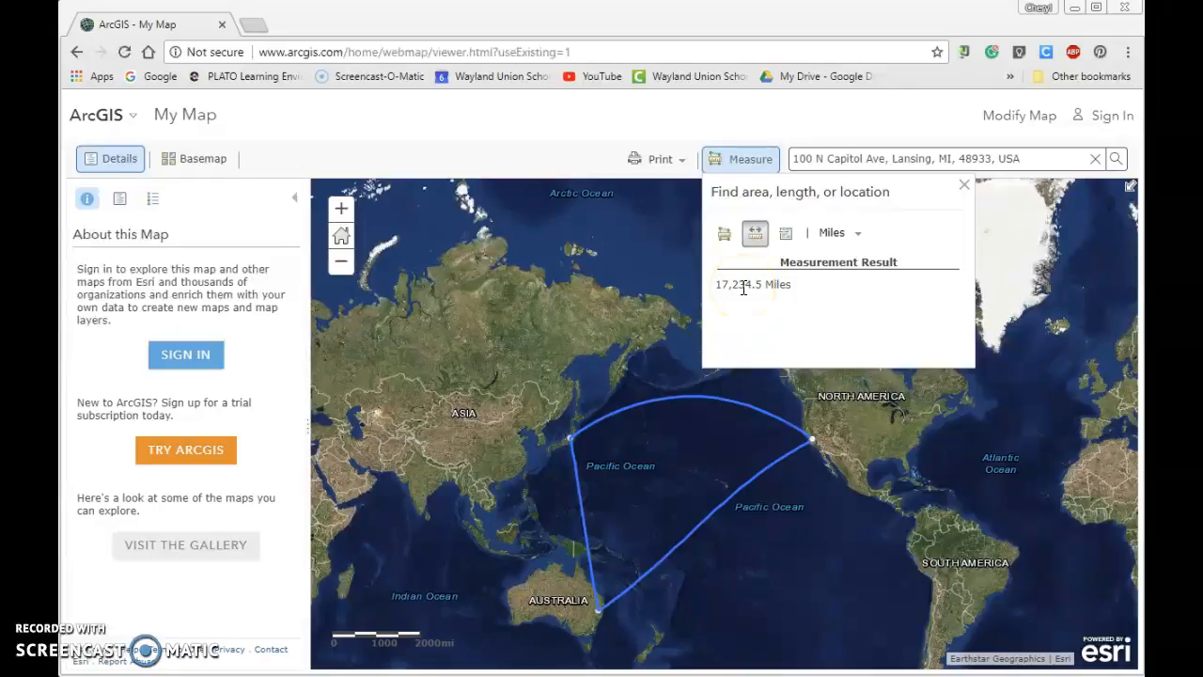
{"action": "mouse_move", "coordinate": [755, 233]}
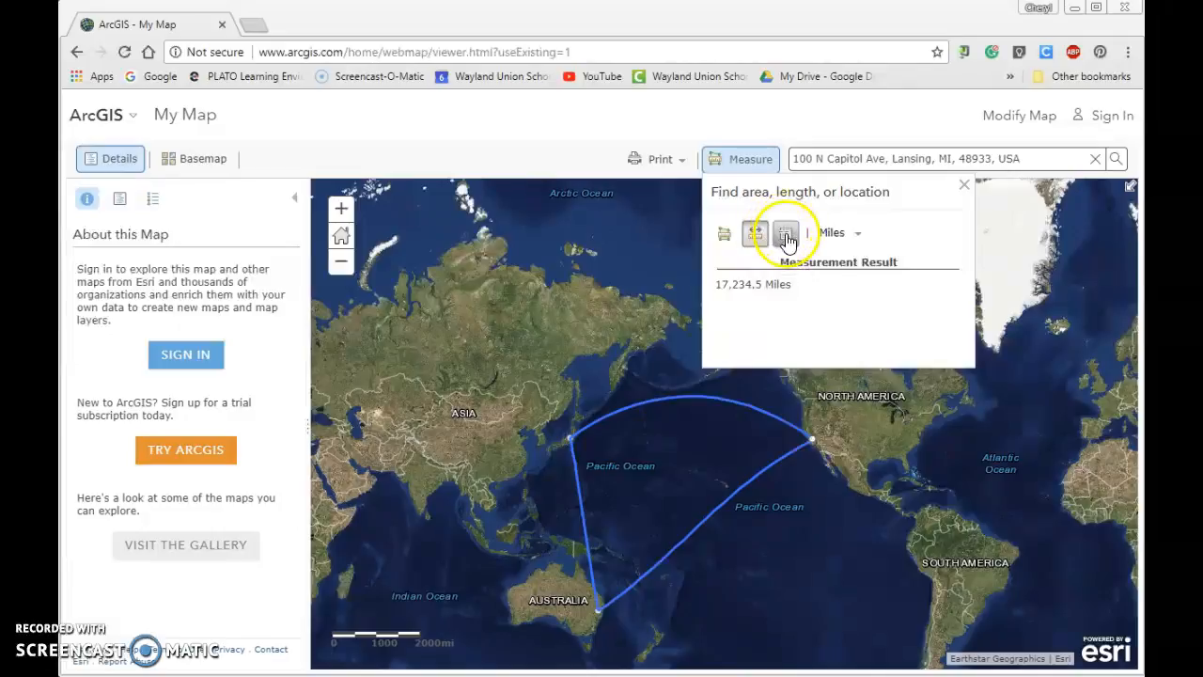
- Use the Location tool to read coordinates of a point in northeast Asia, then close Measure
{"action": "left_click", "coordinate": [786, 233]}
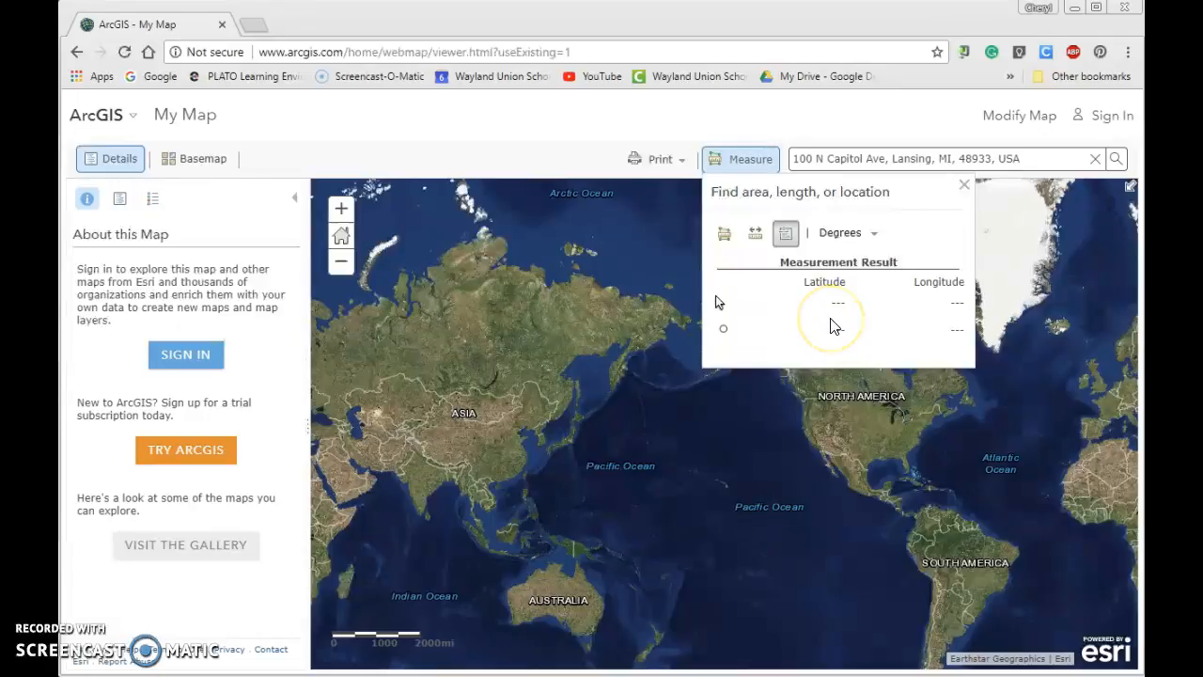
{"action": "left_click", "coordinate": [555, 409]}
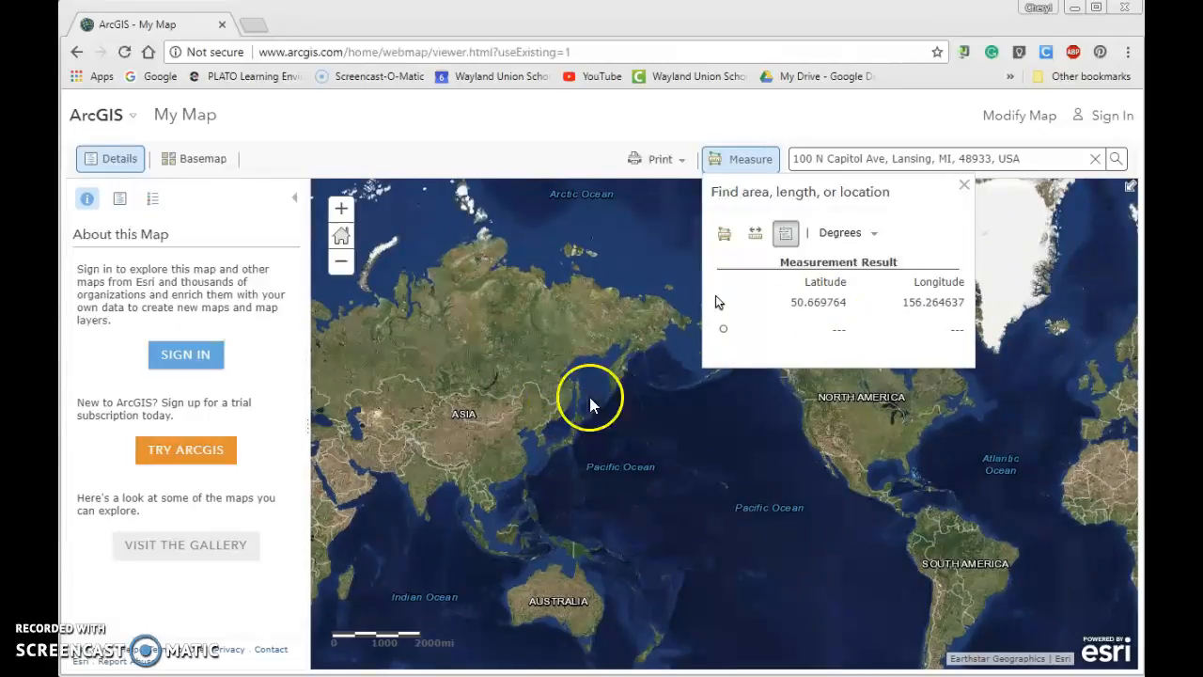
{"action": "left_click", "coordinate": [552, 412]}
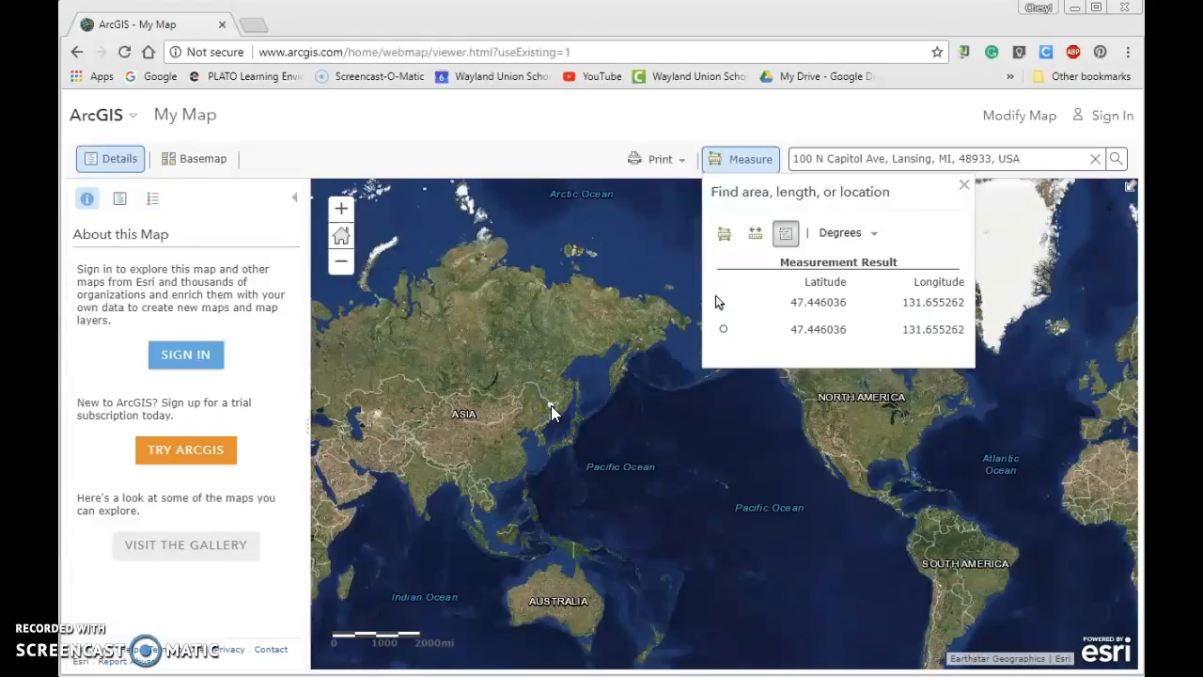
{"action": "left_click", "coordinate": [554, 411]}
{"action": "type", "text": "W"}
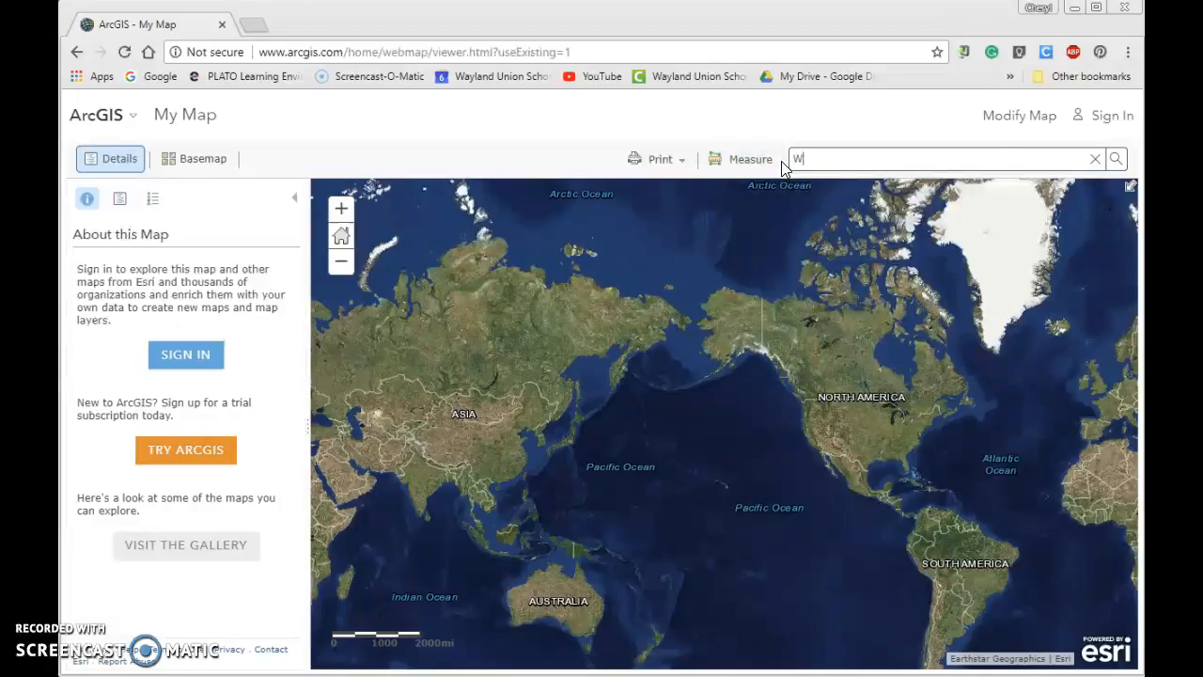
- Search '701 Wildcat Dr.' and choose the Wayland, MI, 49348 suggestion to zoom there
{"action": "type", "text": "ildcat"}
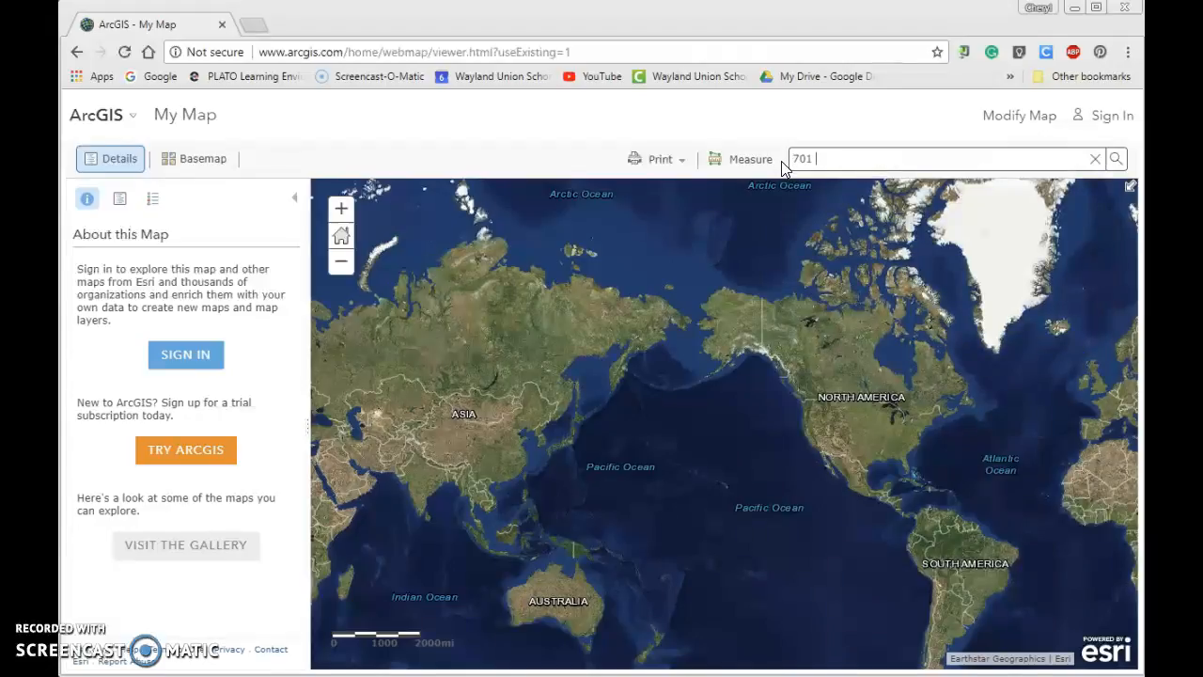
{"action": "type", "text": "Wildcat Dr"}
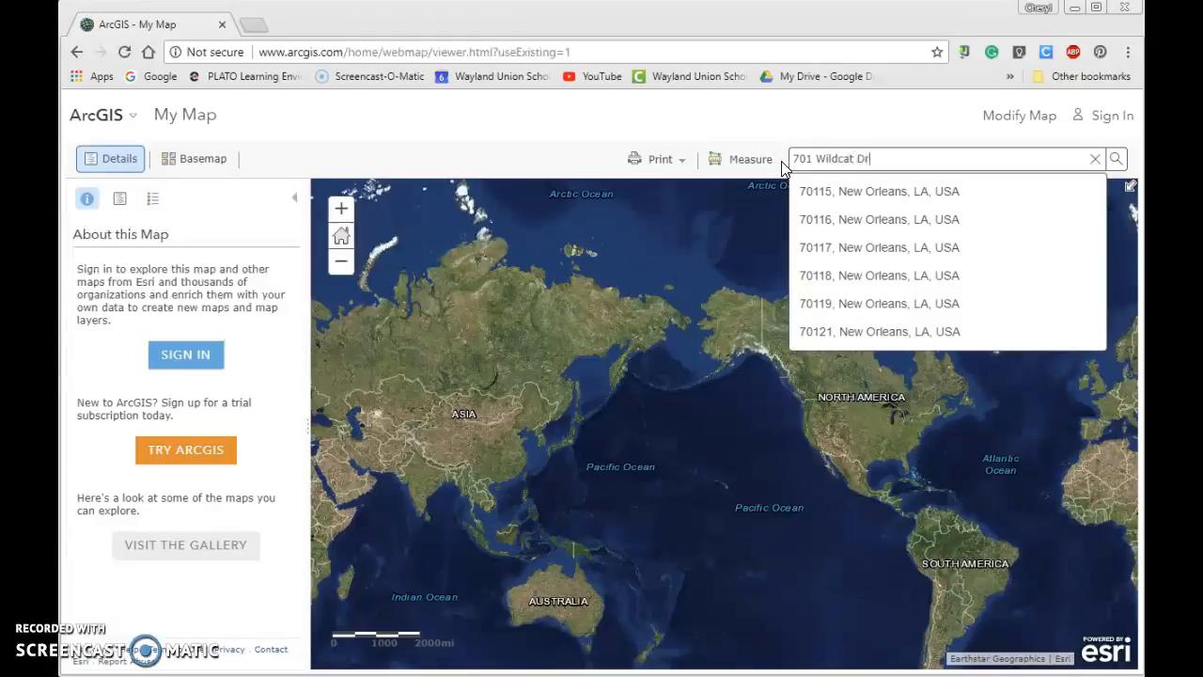
{"action": "type", "text": "."}
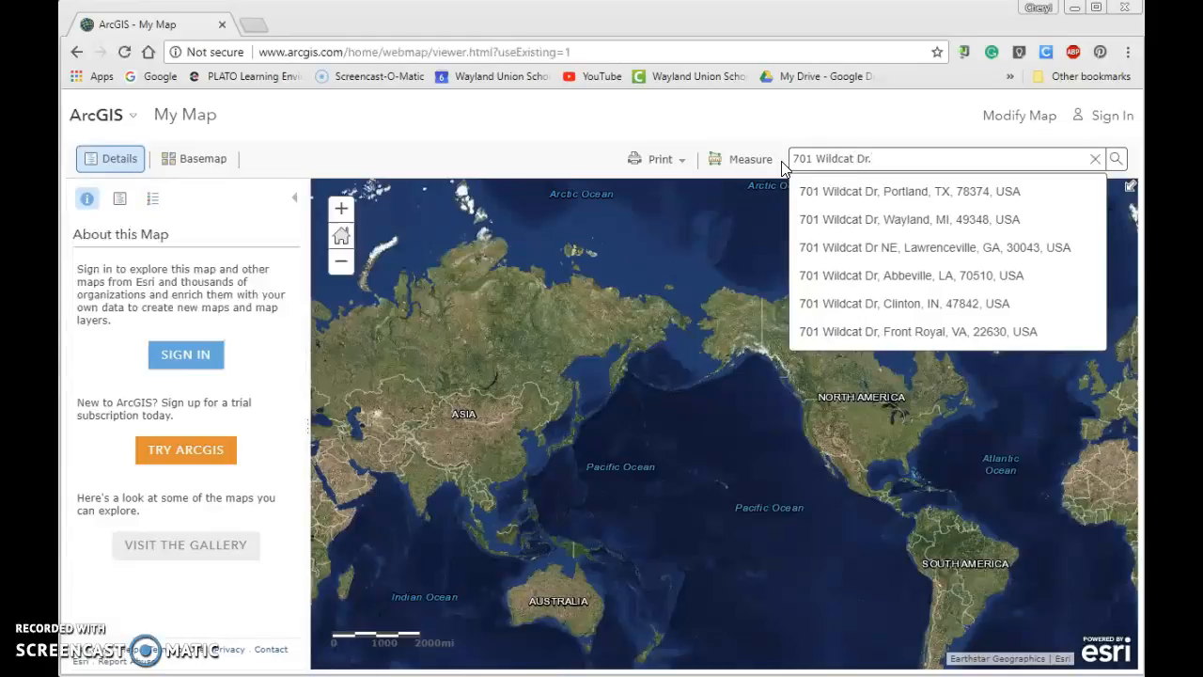
{"action": "mouse_move", "coordinate": [822, 219]}
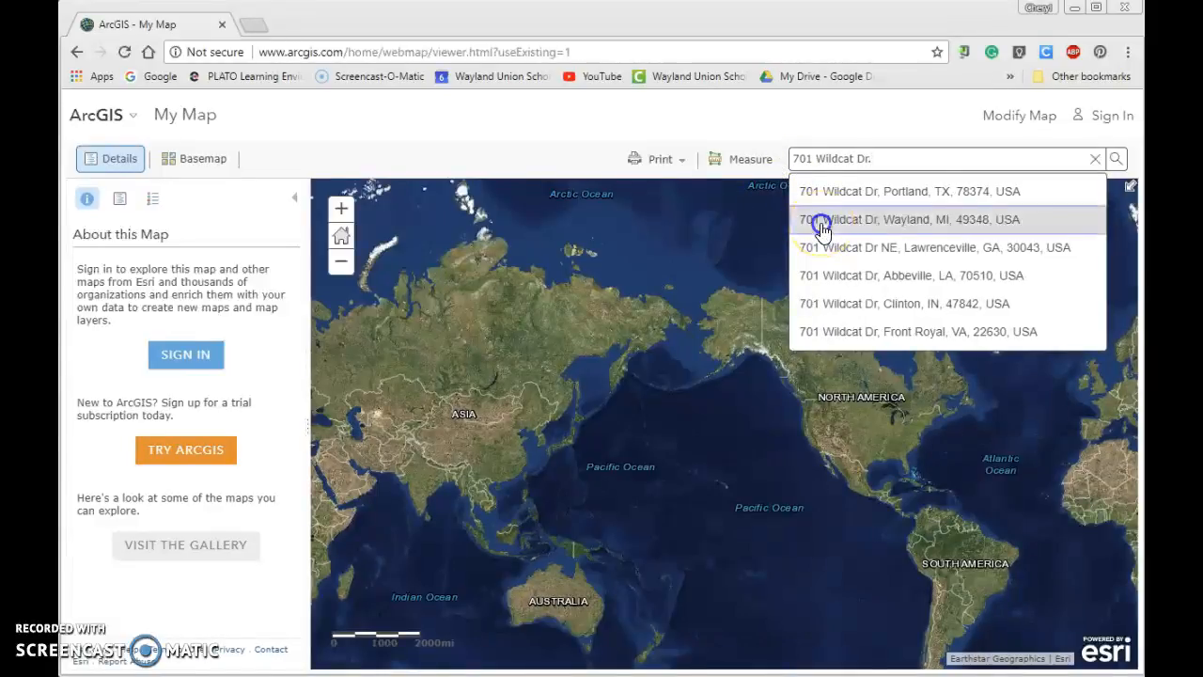
{"action": "left_click", "coordinate": [893, 219]}
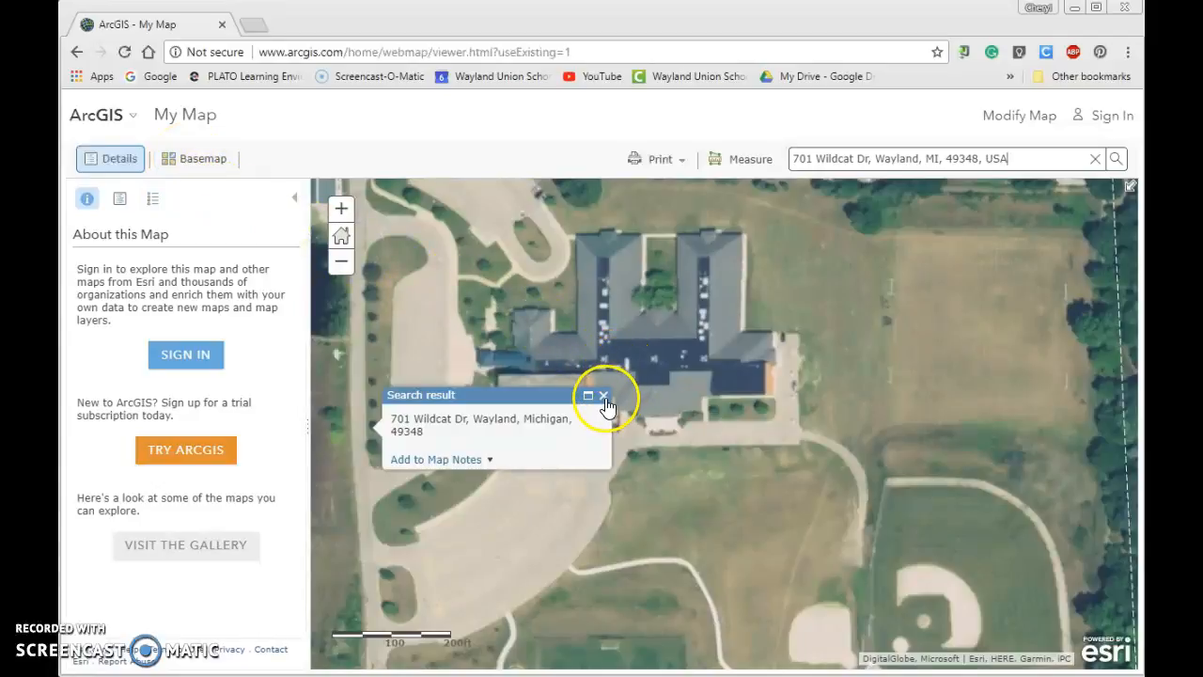
- Dismiss the search popup and mark the school roof, reading about 42.668187, -85.626002
{"action": "left_click", "coordinate": [603, 395]}
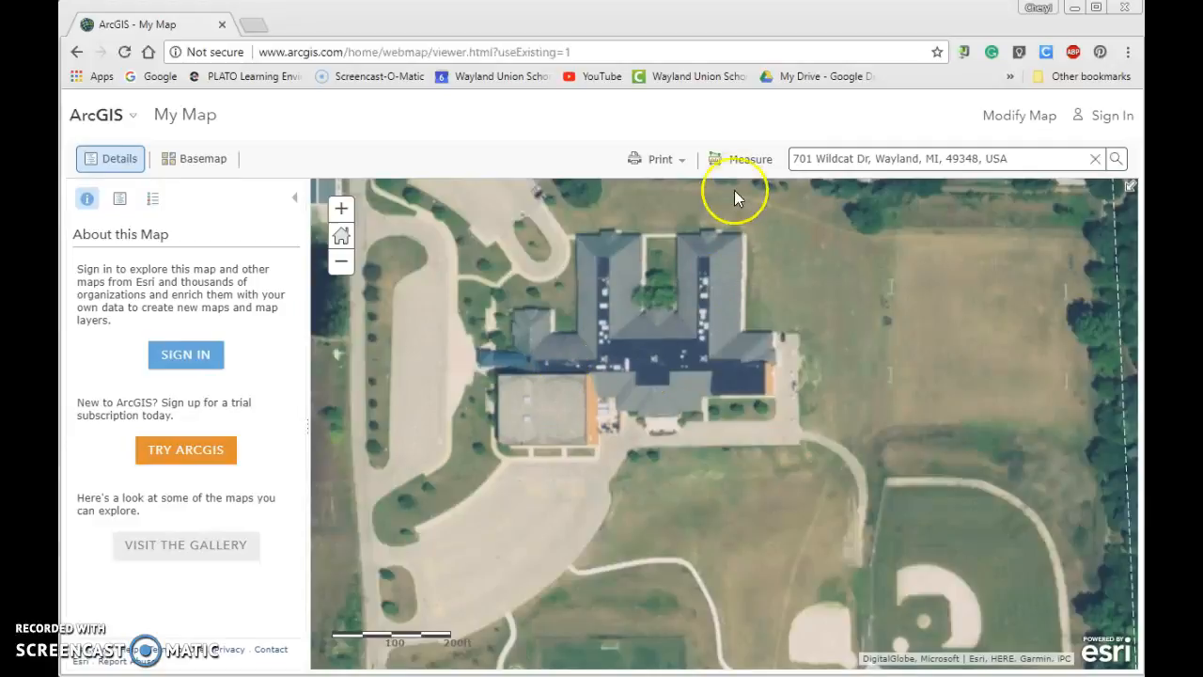
{"action": "left_click", "coordinate": [748, 158]}
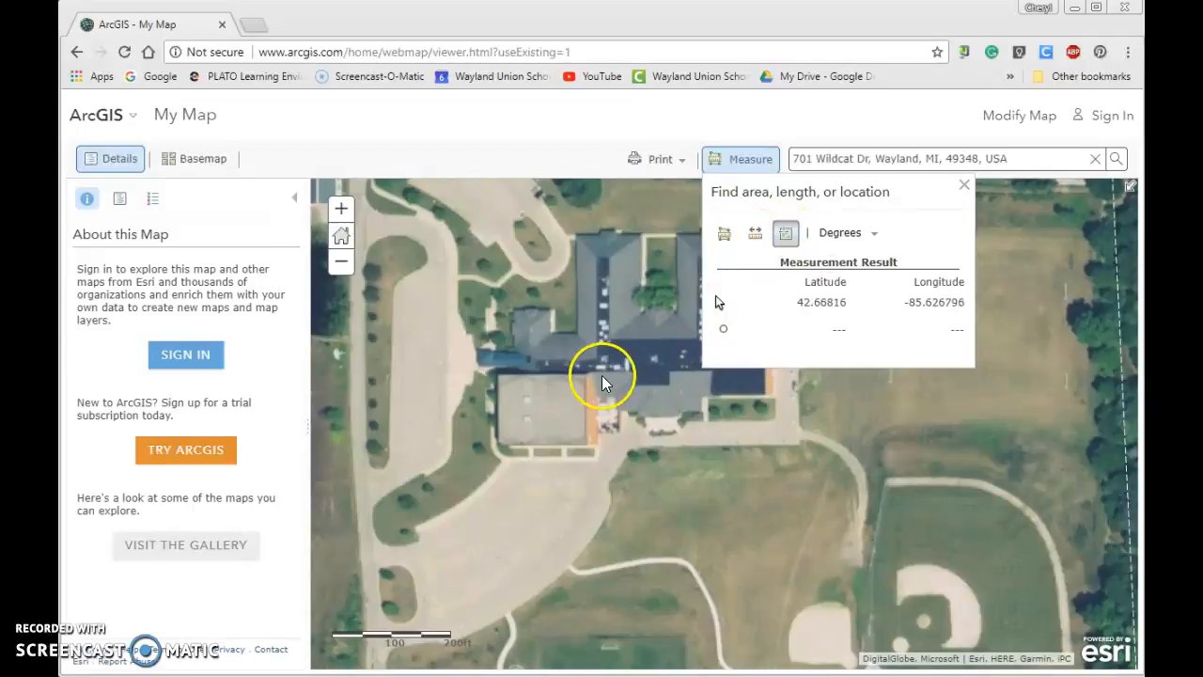
{"action": "left_click", "coordinate": [633, 366]}
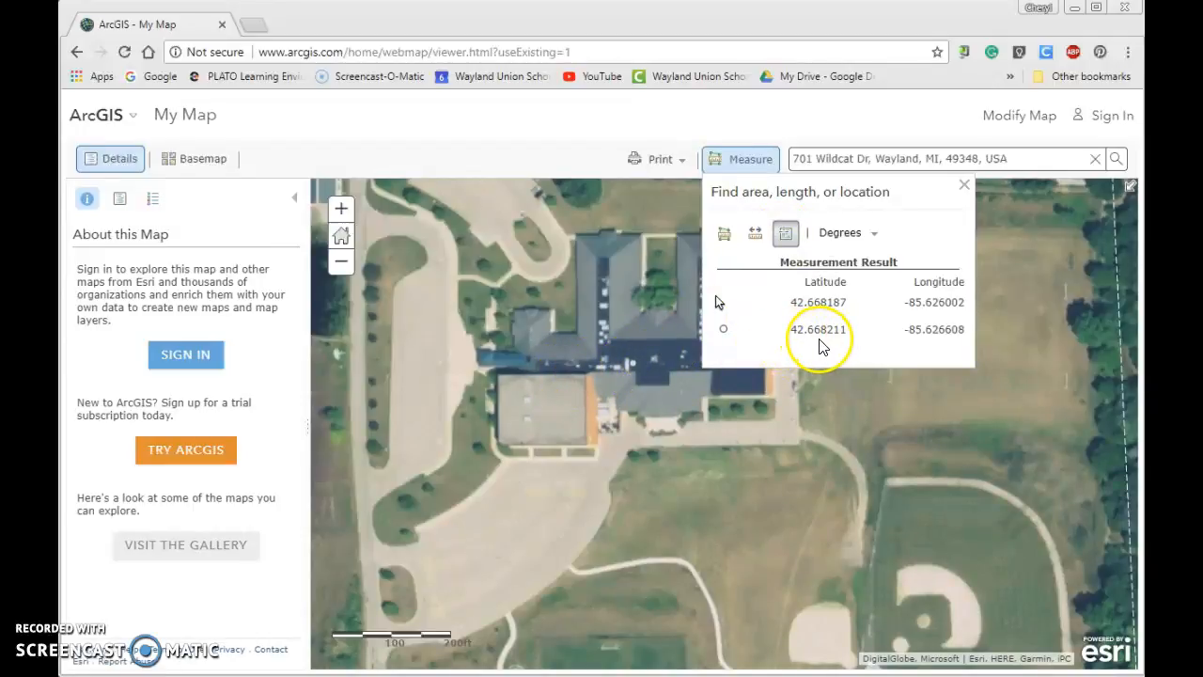
{"action": "mouse_move", "coordinate": [954, 346]}
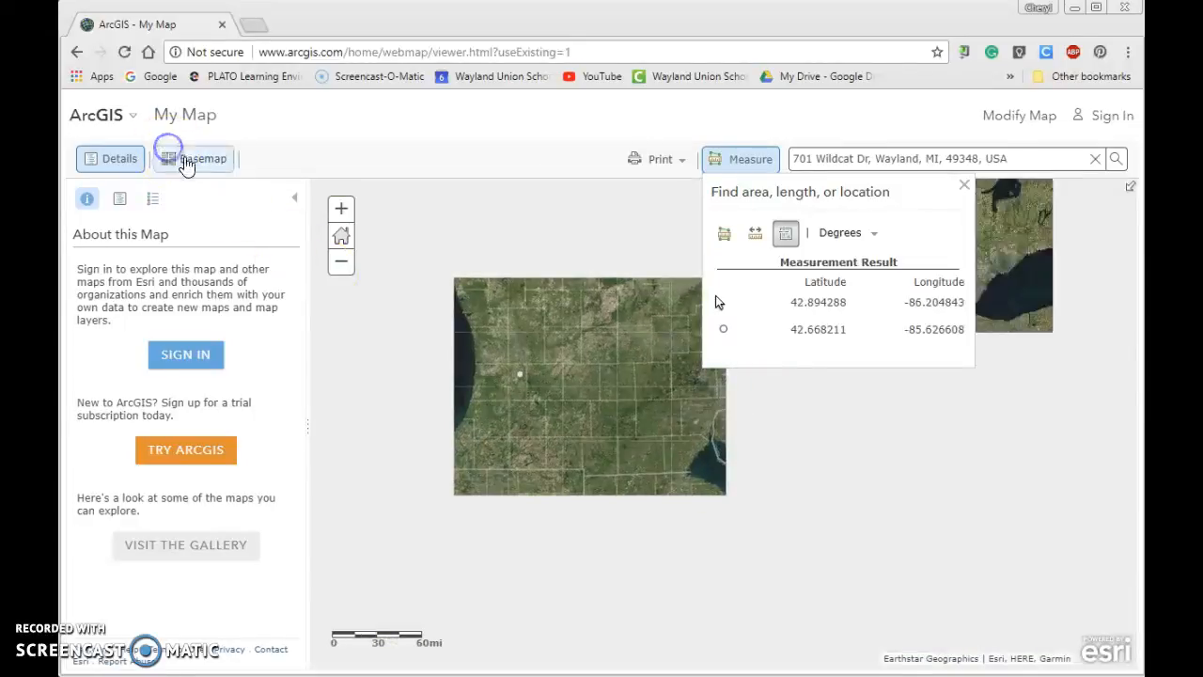
- Switch to the Streets basemap and zoom out to the whole world
{"action": "left_click", "coordinate": [192, 158]}
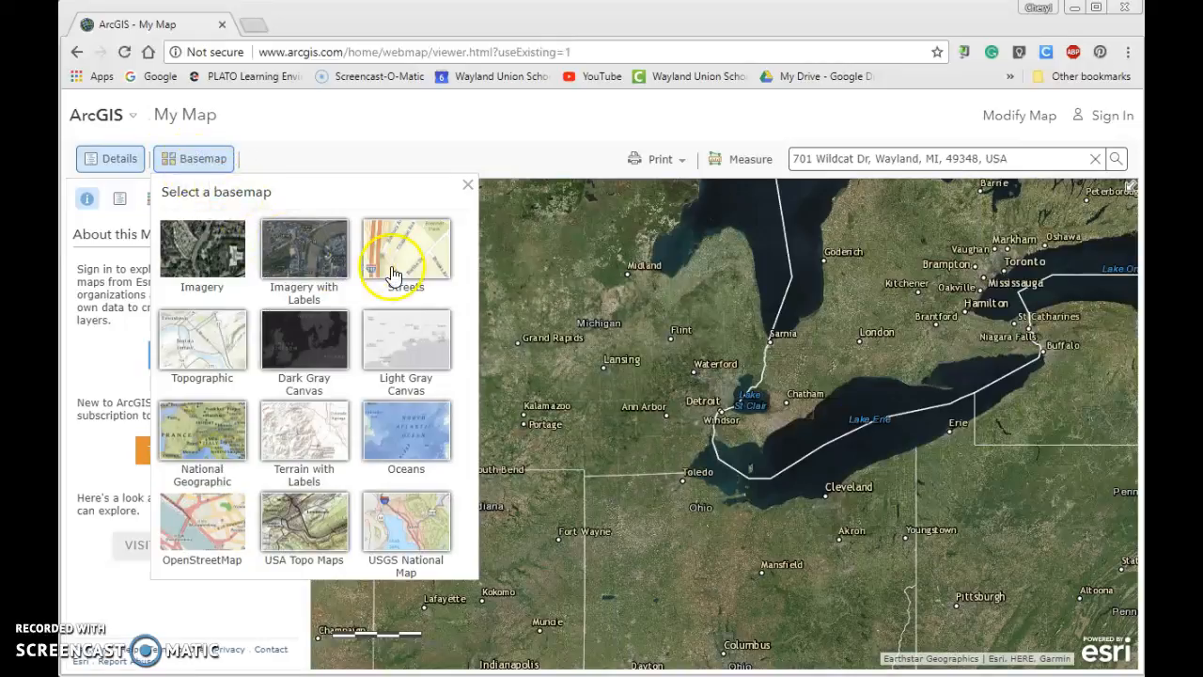
{"action": "left_click", "coordinate": [405, 249]}
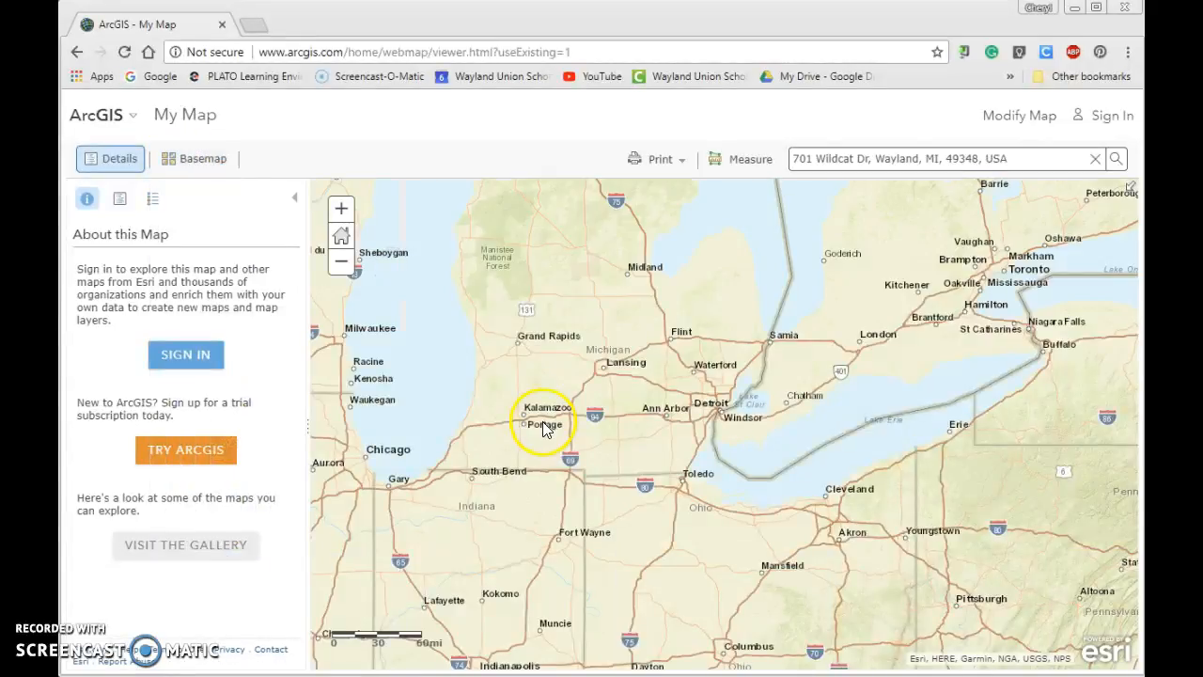
{"action": "left_click", "coordinate": [340, 261]}
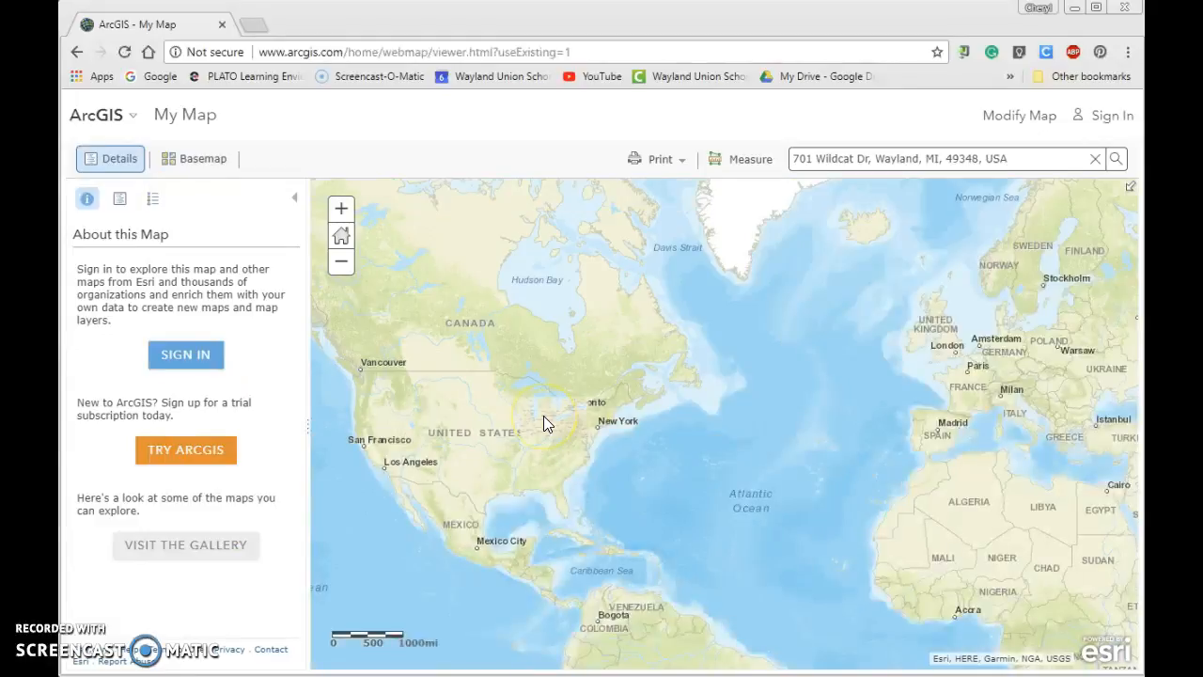
{"action": "left_click", "coordinate": [340, 260]}
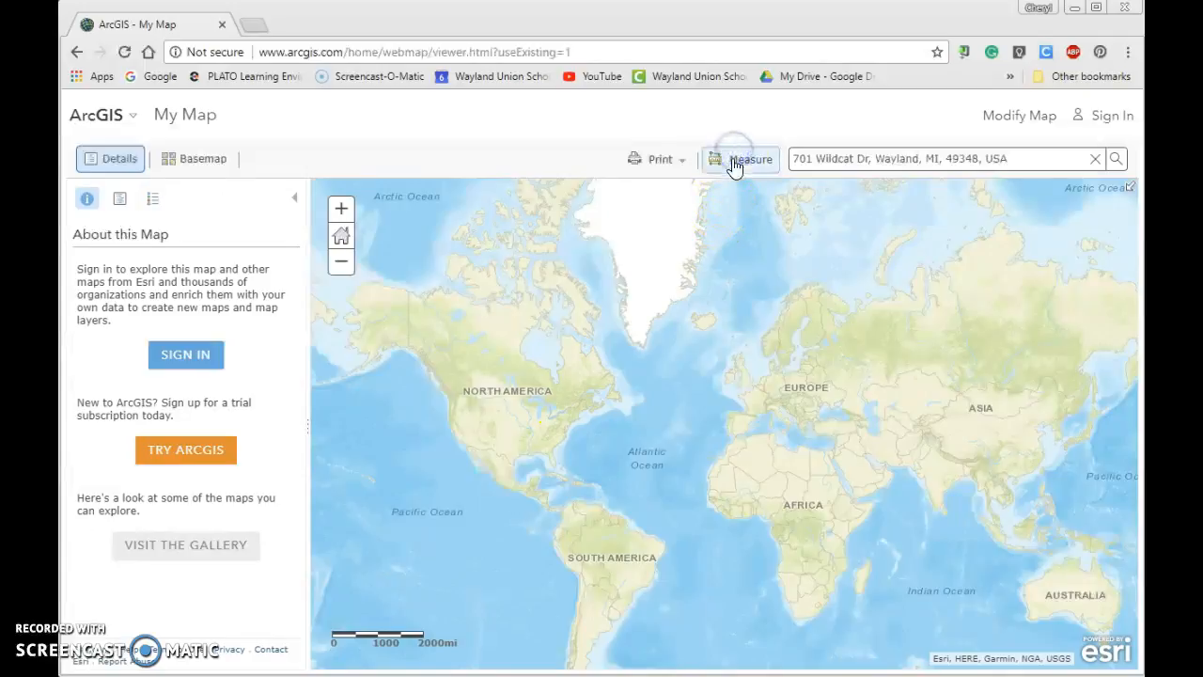
- Reopen Measure's Location tool and mark a point in the eastern United States
{"action": "left_click", "coordinate": [750, 157]}
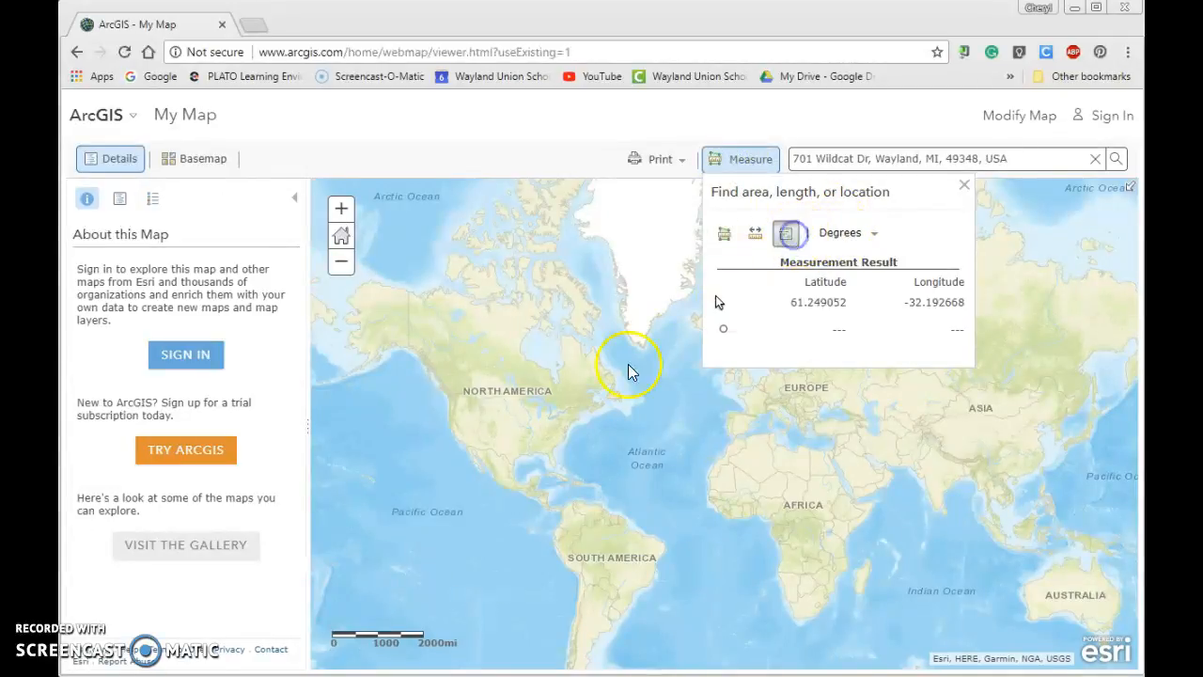
{"action": "left_click", "coordinate": [547, 444]}
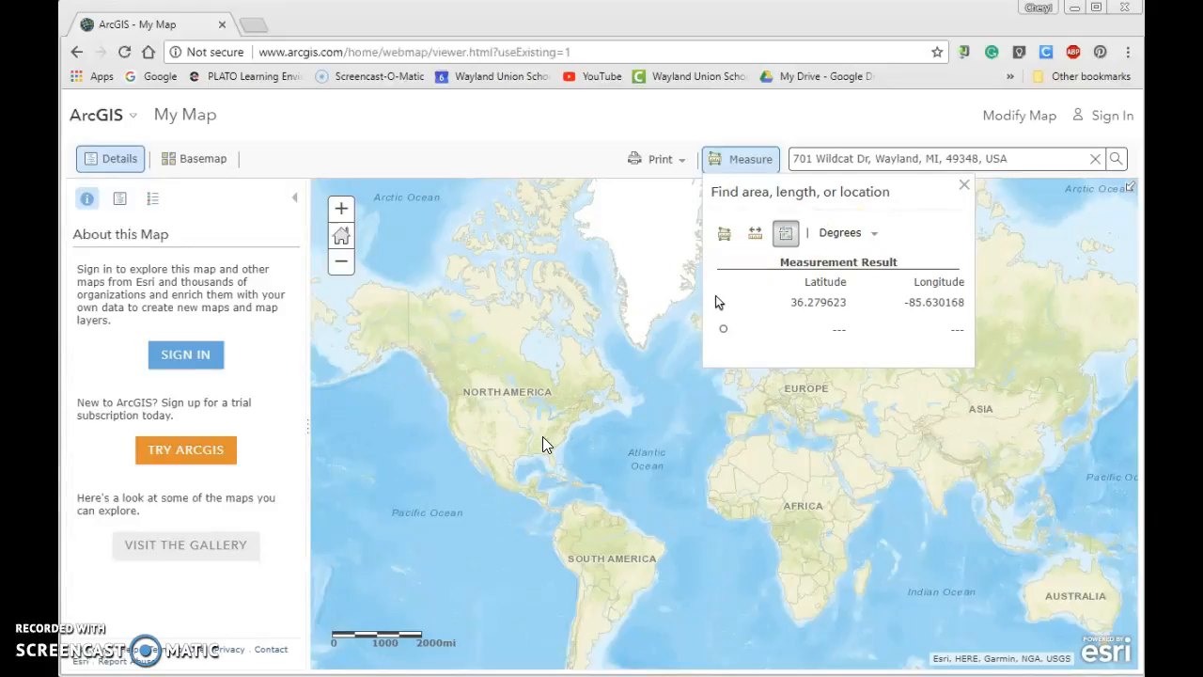